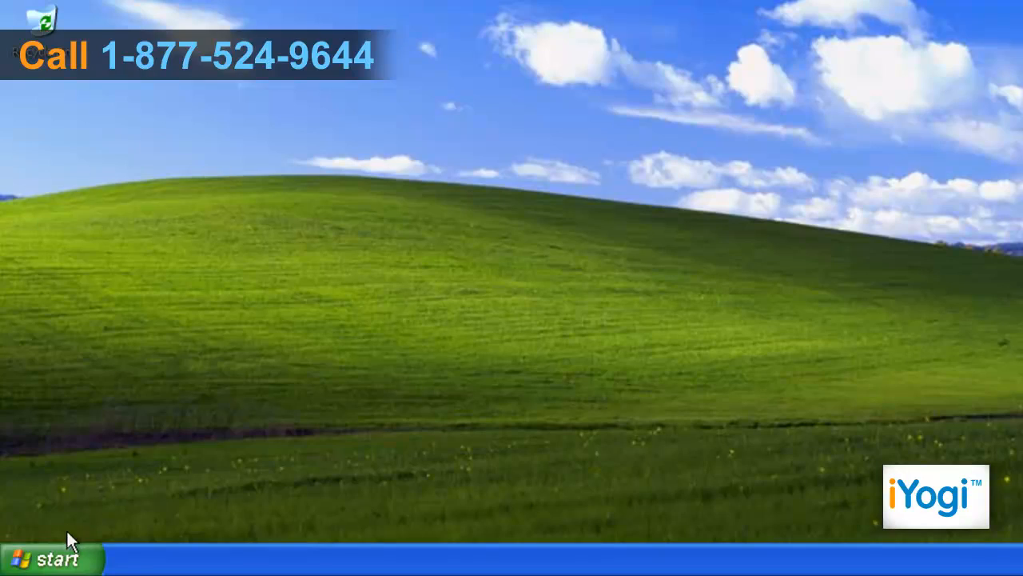
Open the Windows XP Start menu from the taskbar
left_click(48, 556)
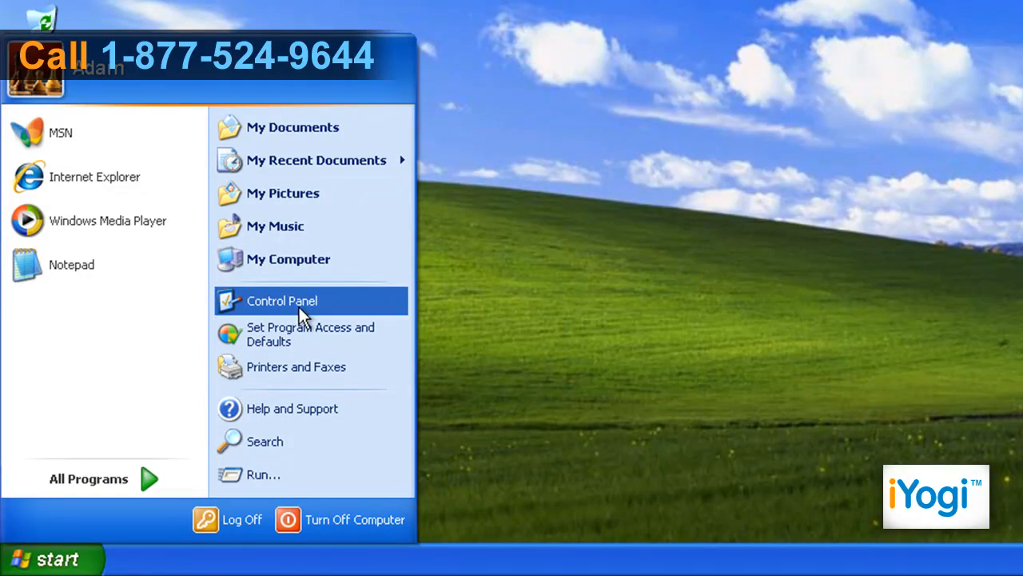
Open Control Panel, switch to Category View, and enter Network and Internet Connections
left_click(281, 301)
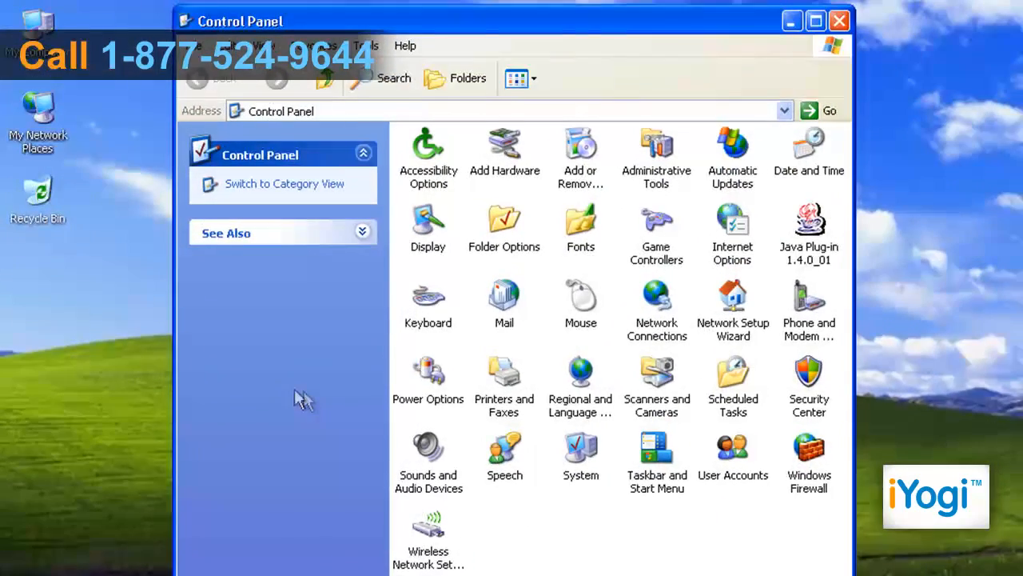
mouse_move(809, 475)
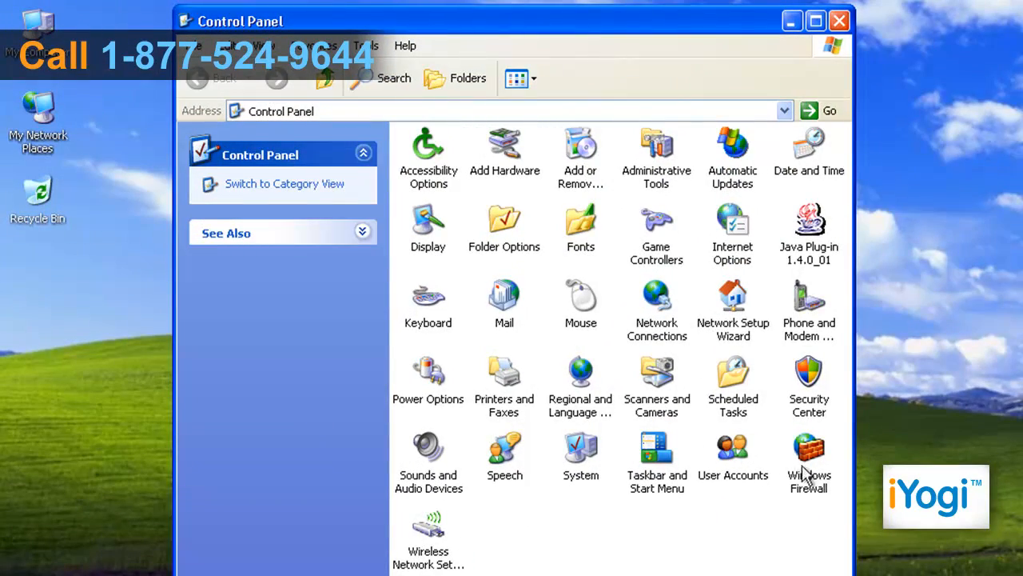
left_click(809, 448)
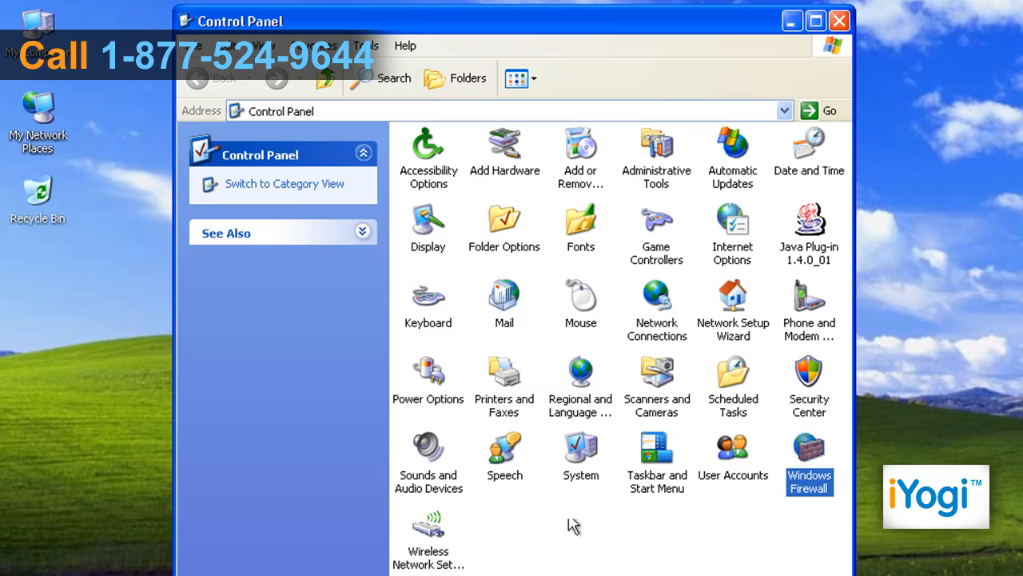
mouse_move(291, 190)
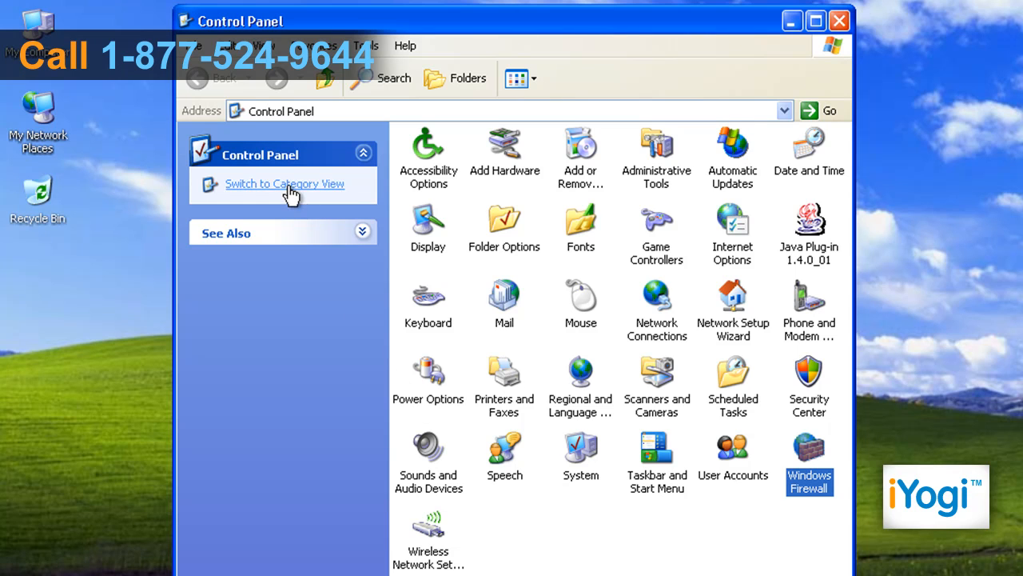
left_click(285, 184)
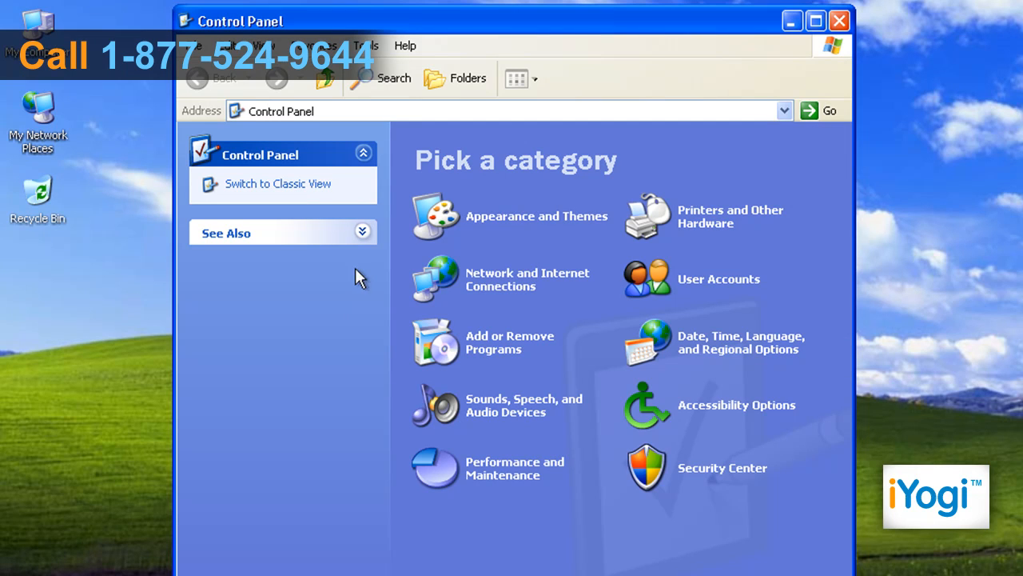
mouse_move(510, 286)
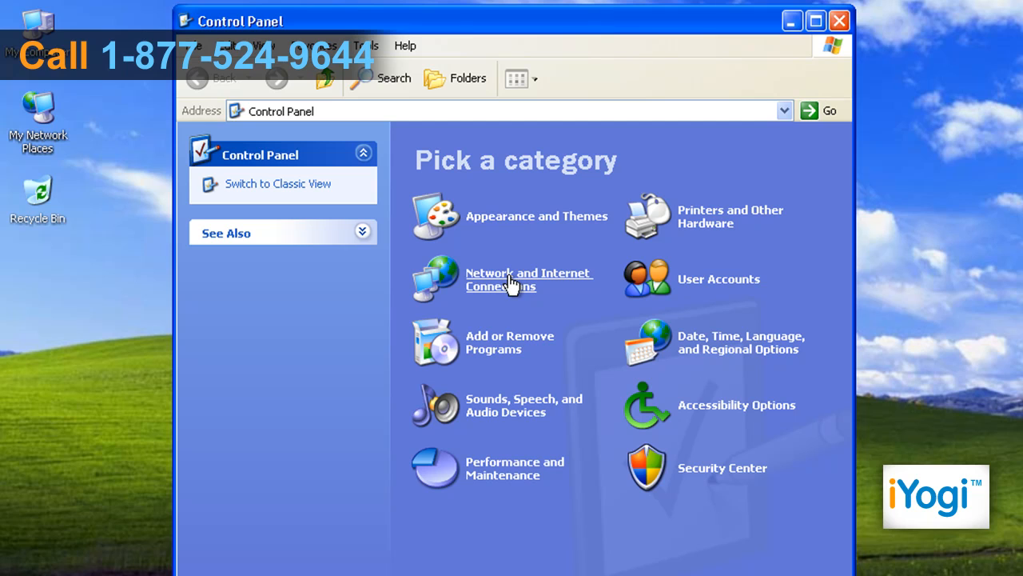
left_click(512, 279)
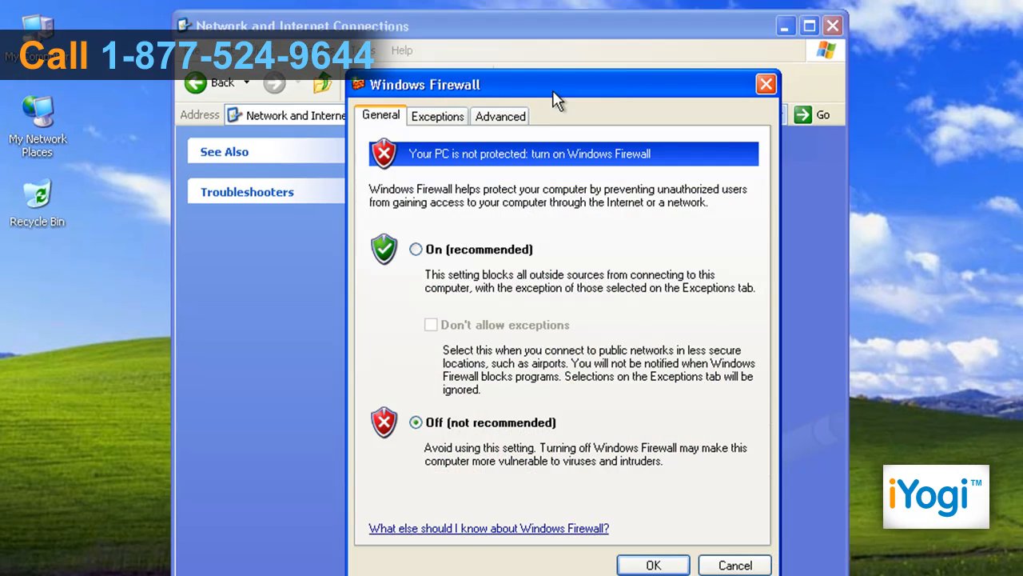
mouse_move(548, 158)
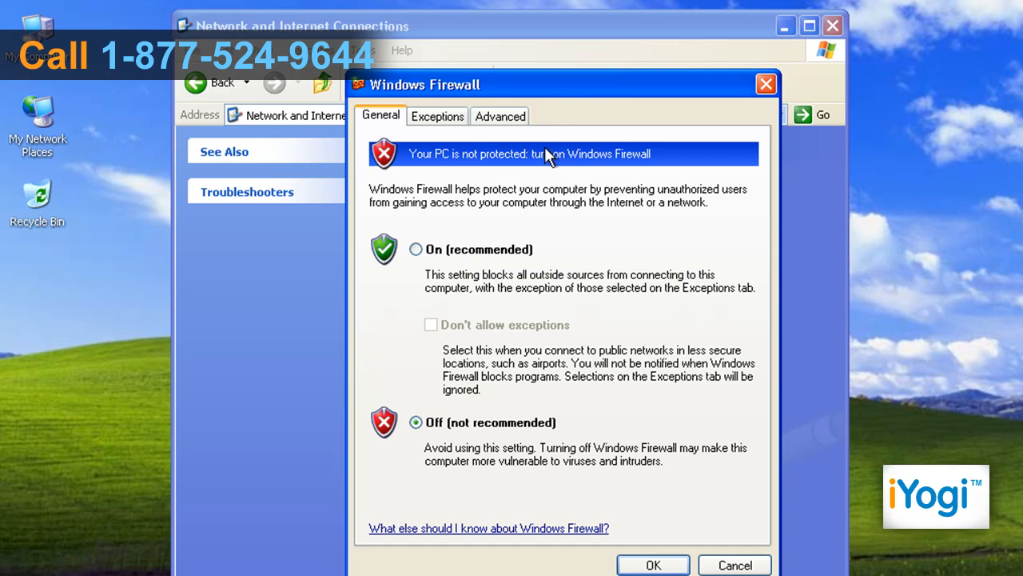
mouse_move(458, 219)
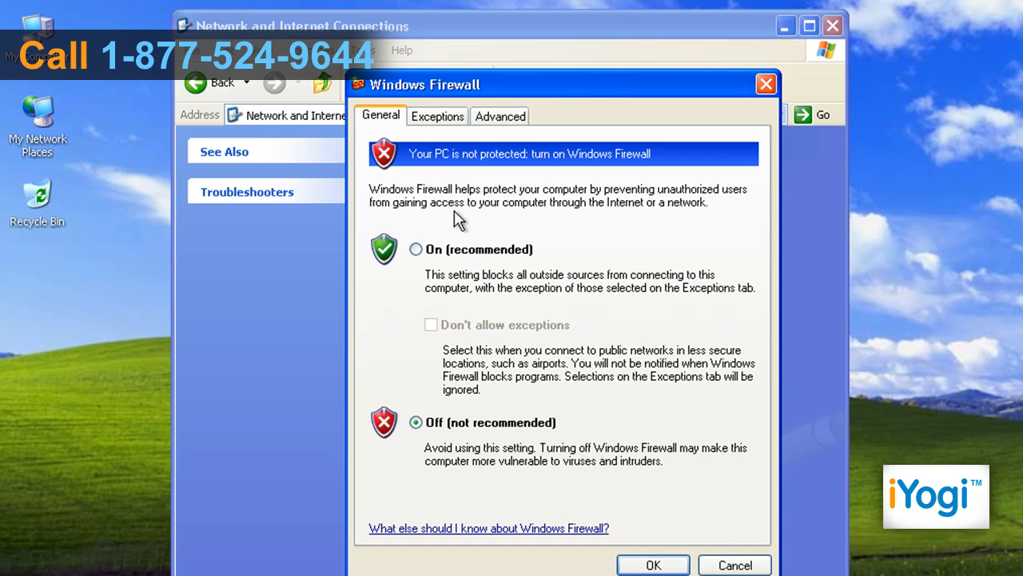